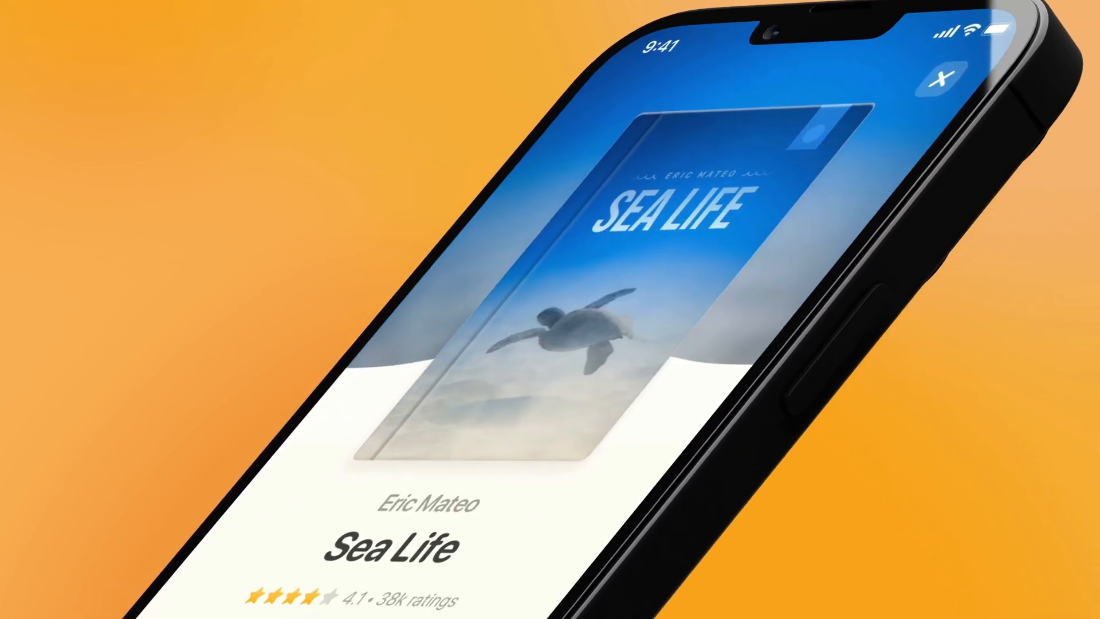
Scroll through the Sea Life book-detail prototype on iPhone before the budget Overview appears on iPad.
scroll(down, 3)
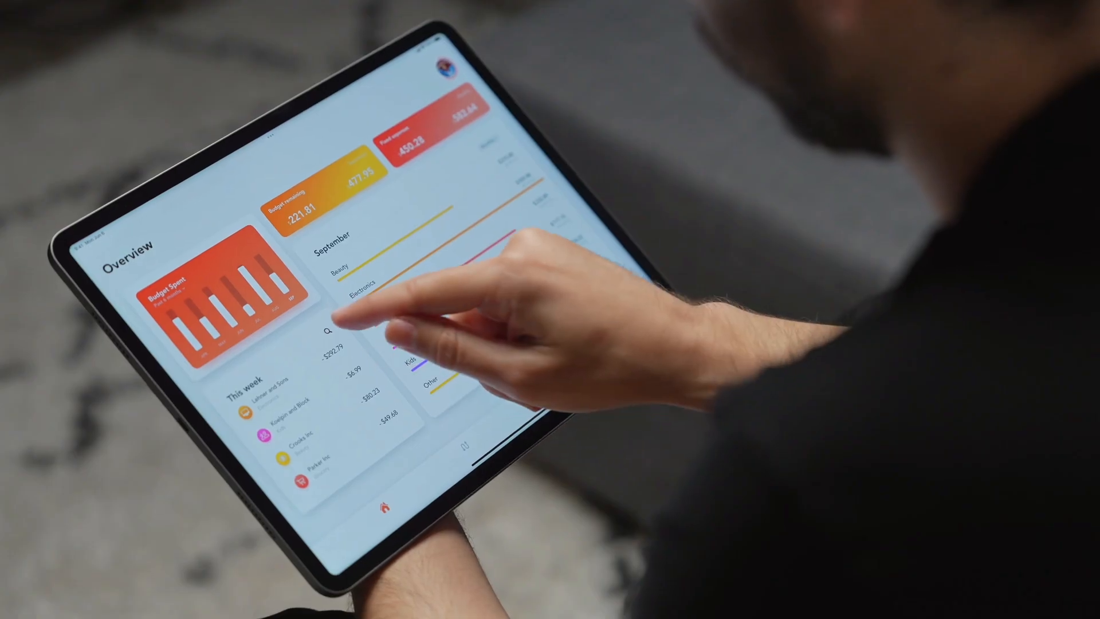
Open the Book Club Mobile project from Projects to show its collections and documents.
click(330, 330)
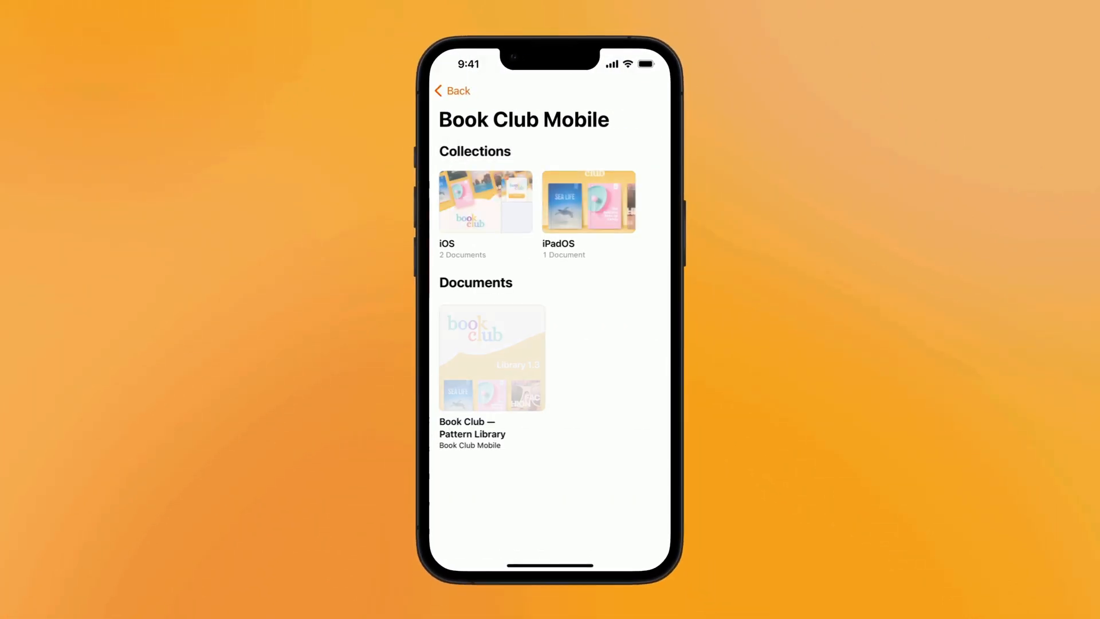
Open the iOS collection listing the two Book Club documents, continued on the Mac via Handoff.
click(484, 202)
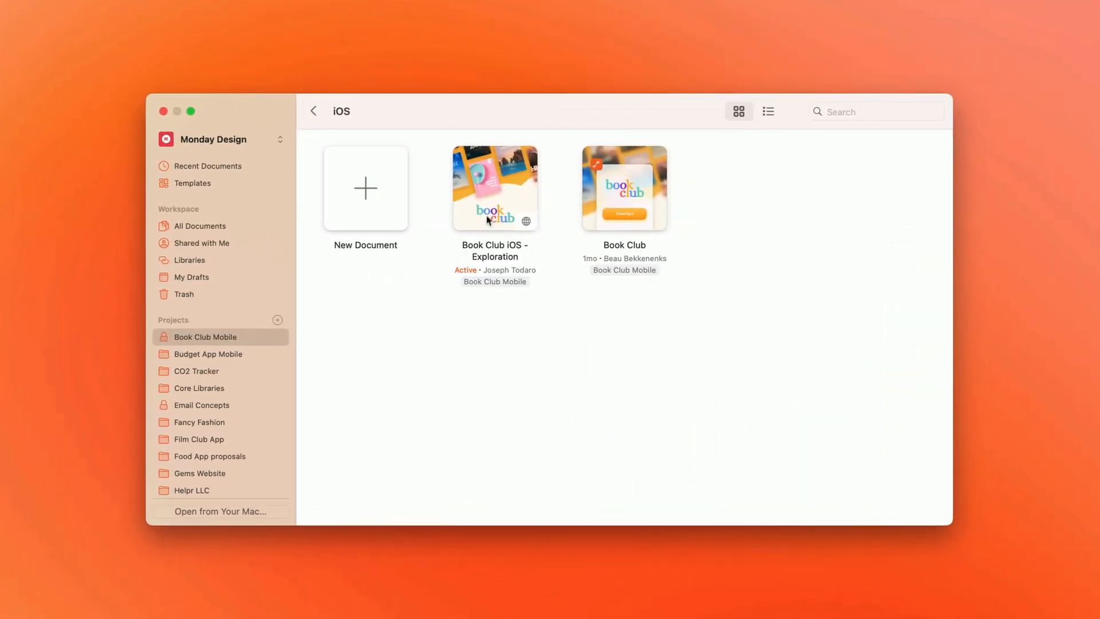
Open the Book Club iOS - Exploration document on the Mac and look through it.
double_click(495, 186)
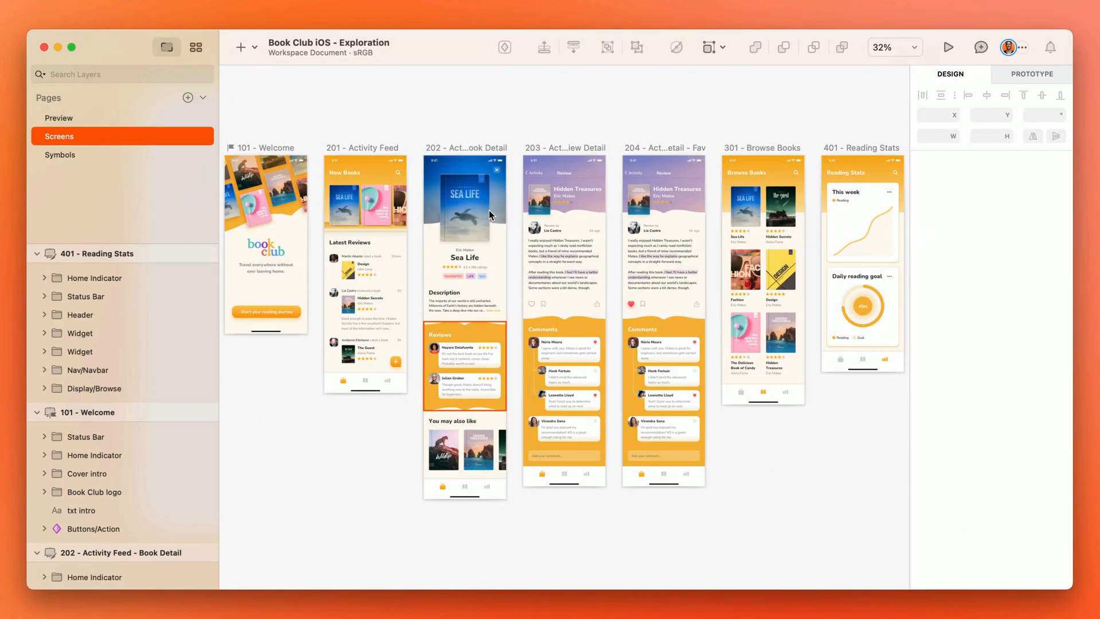
scroll(down, 3)
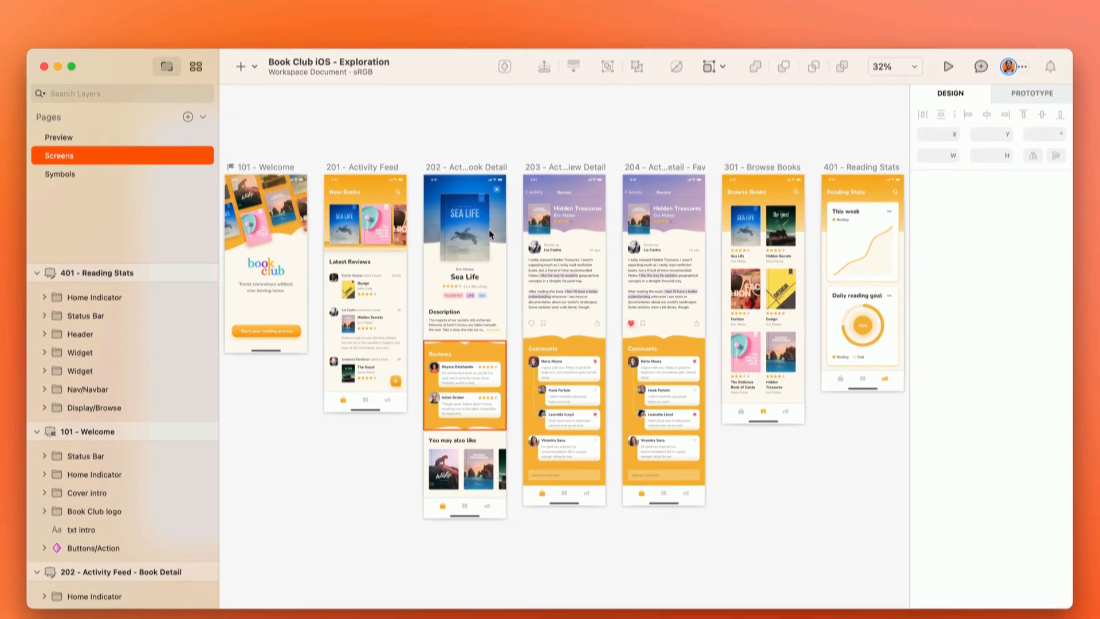
click(948, 67)
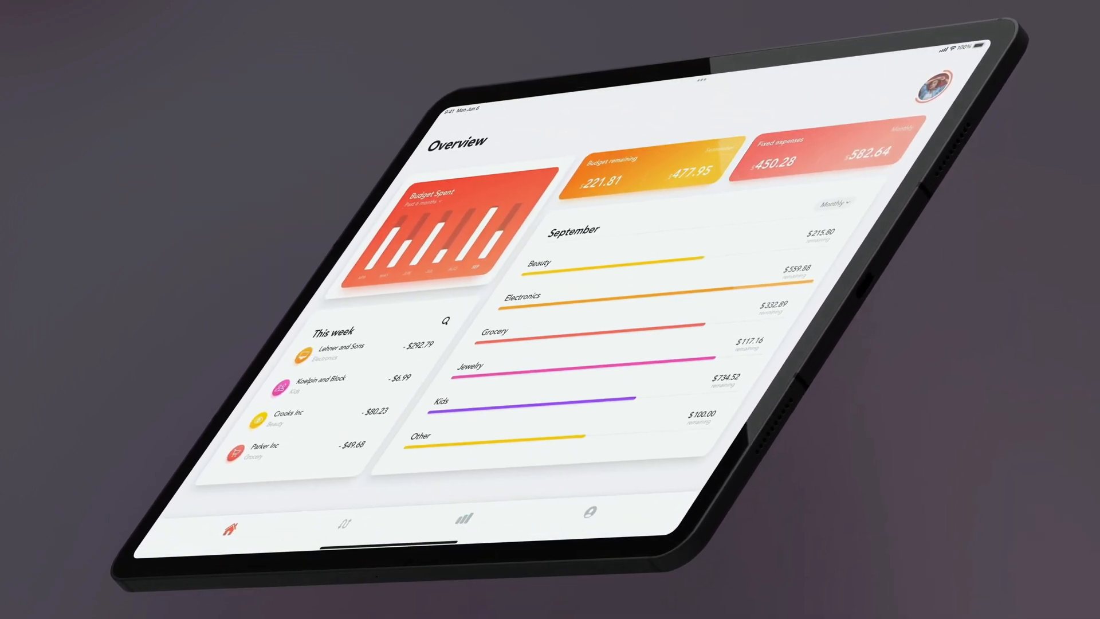
Switch the iPad budget prototype from Overview to the Transactions screen.
click(351, 525)
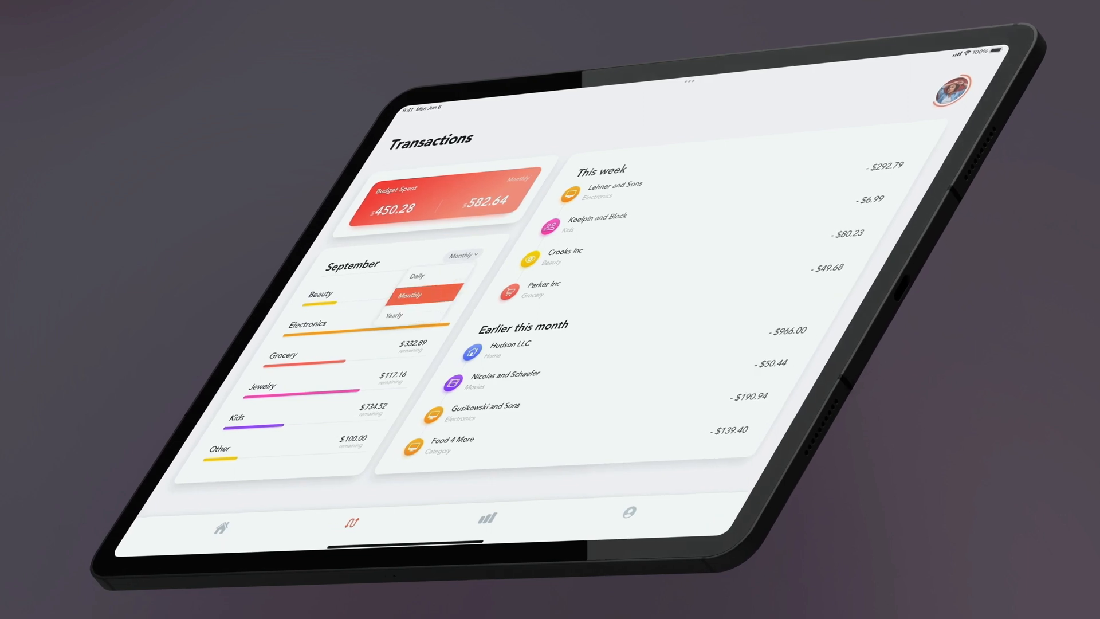